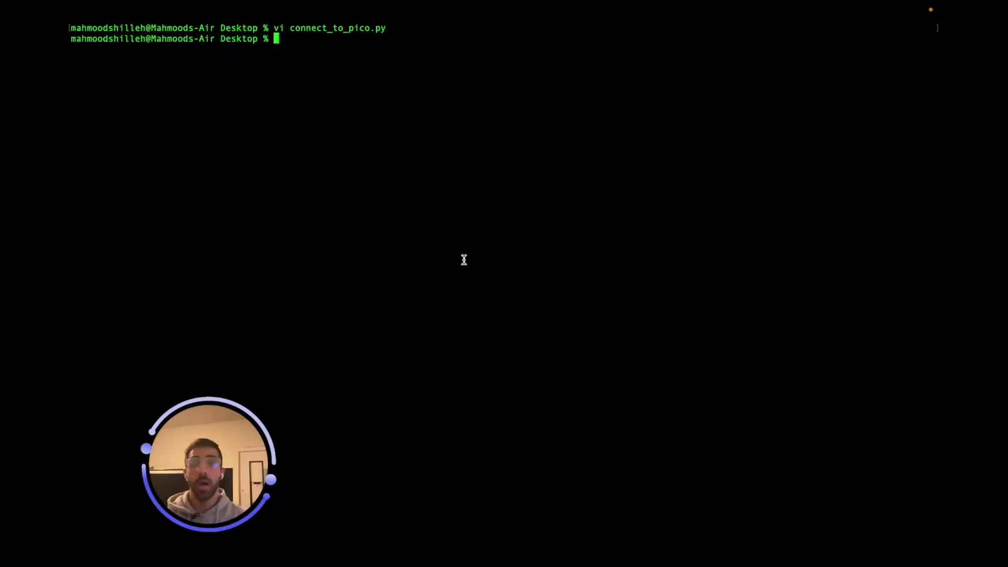
Step: Clear the Terminal output with the clear command
{"action": "type", "text": "clear"}
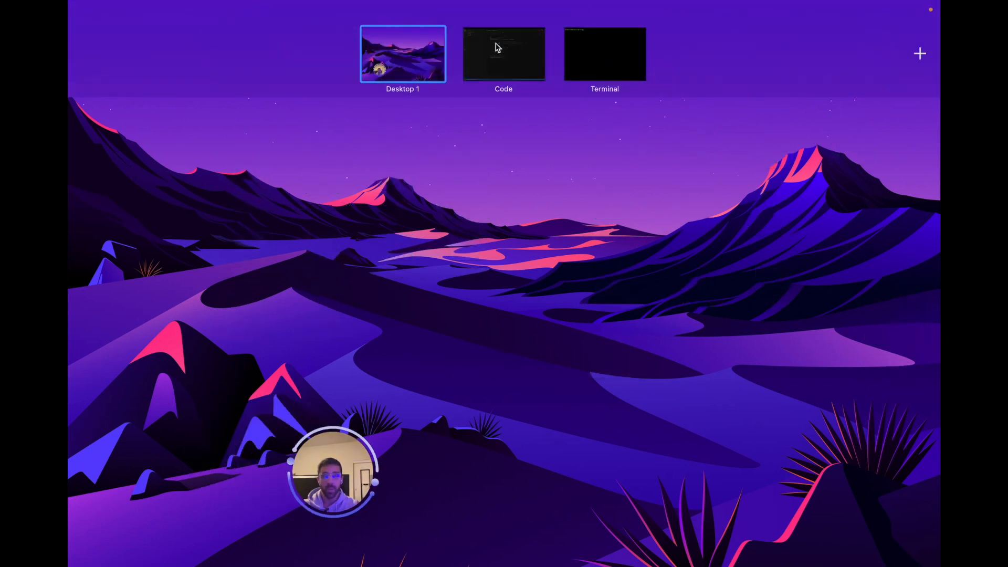
Step: Switch to the Code space showing connect_to_pico.py's serial port and baud rate
{"action": "left_click", "coordinate": [503, 53]}
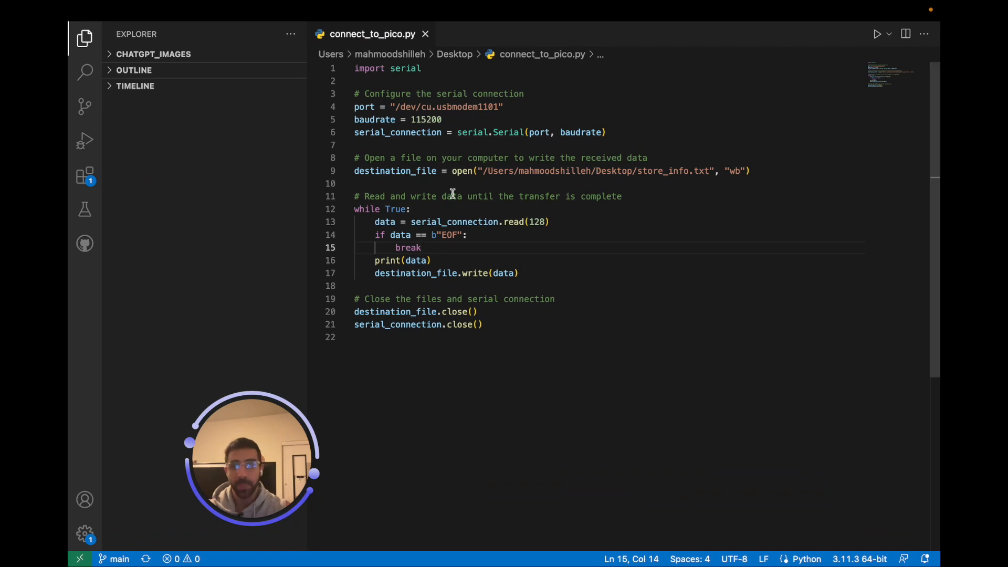
{"action": "mouse_move", "coordinate": [406, 68]}
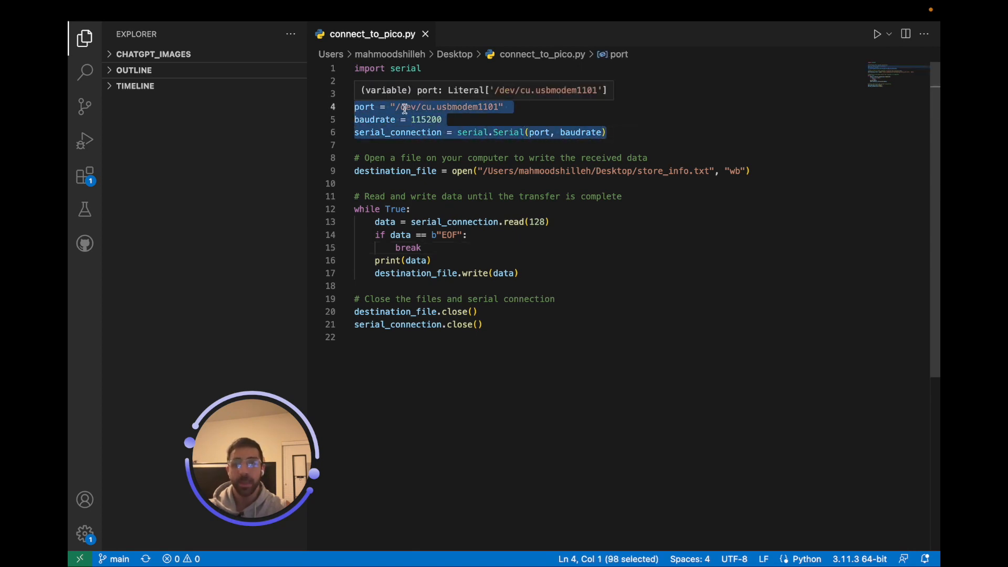
{"action": "mouse_move", "coordinate": [485, 109]}
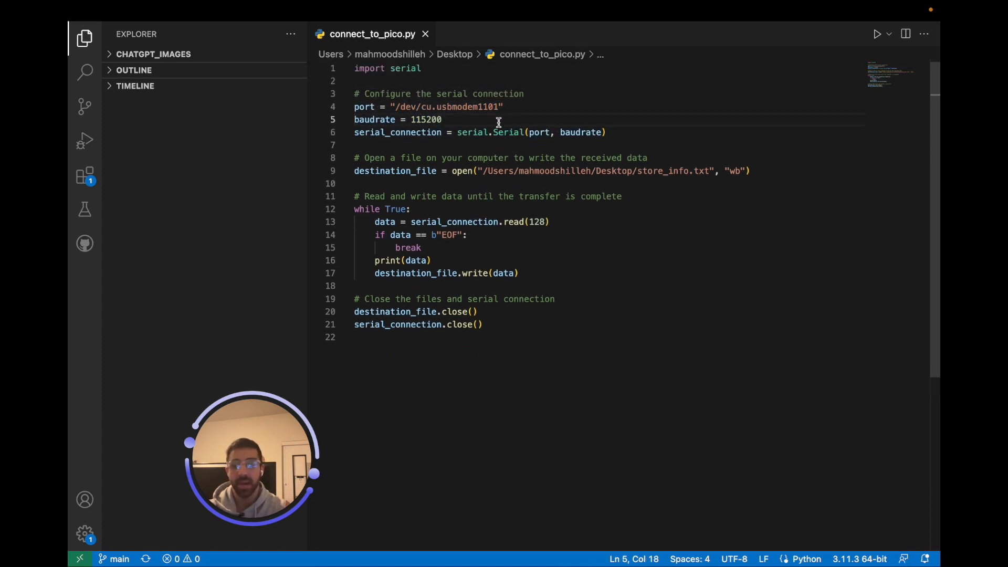
{"action": "mouse_move", "coordinate": [594, 372]}
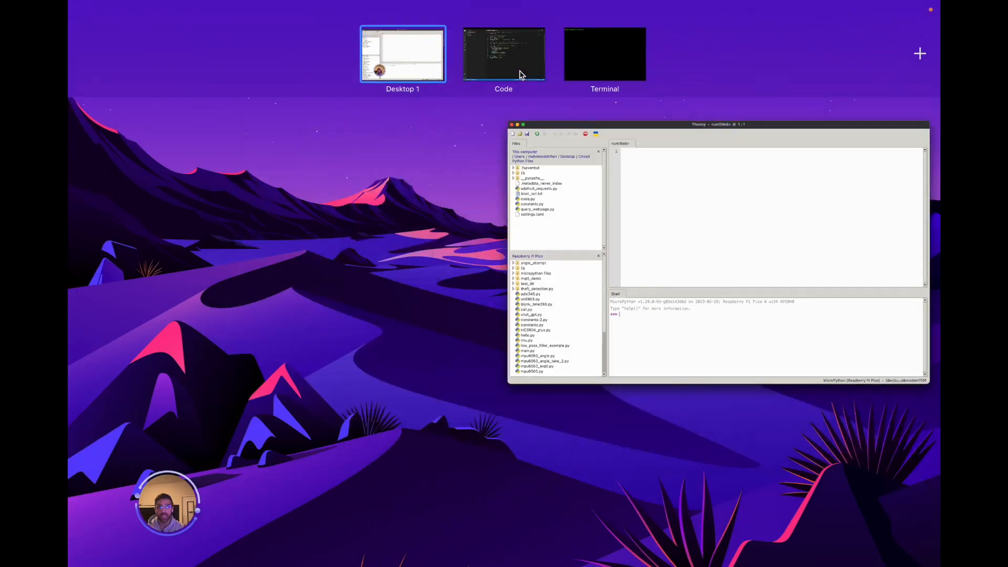
Step: Return to the Code space to show the Desktop store_info.txt output path
{"action": "left_click", "coordinate": [503, 54]}
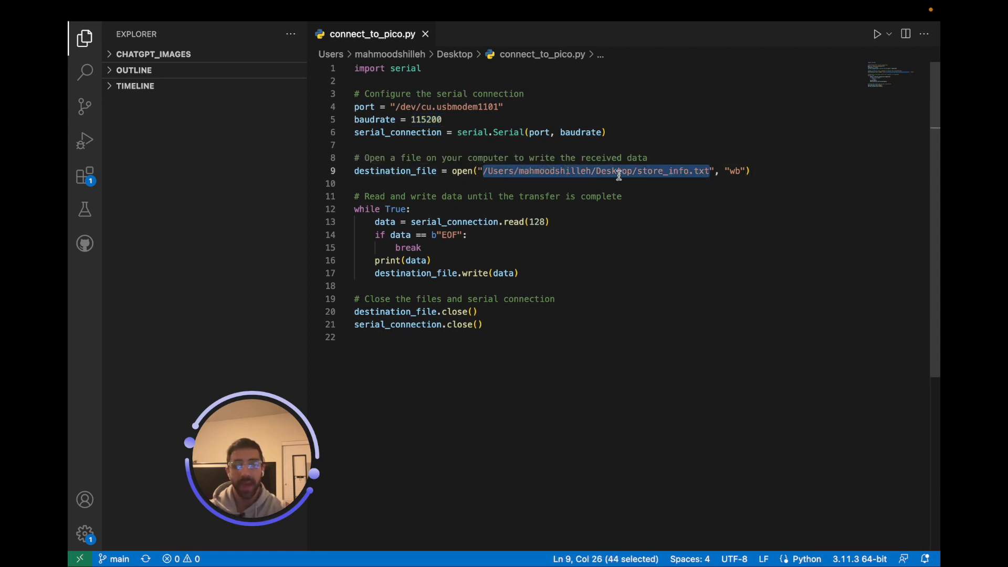
{"action": "left_click", "coordinate": [555, 183]}
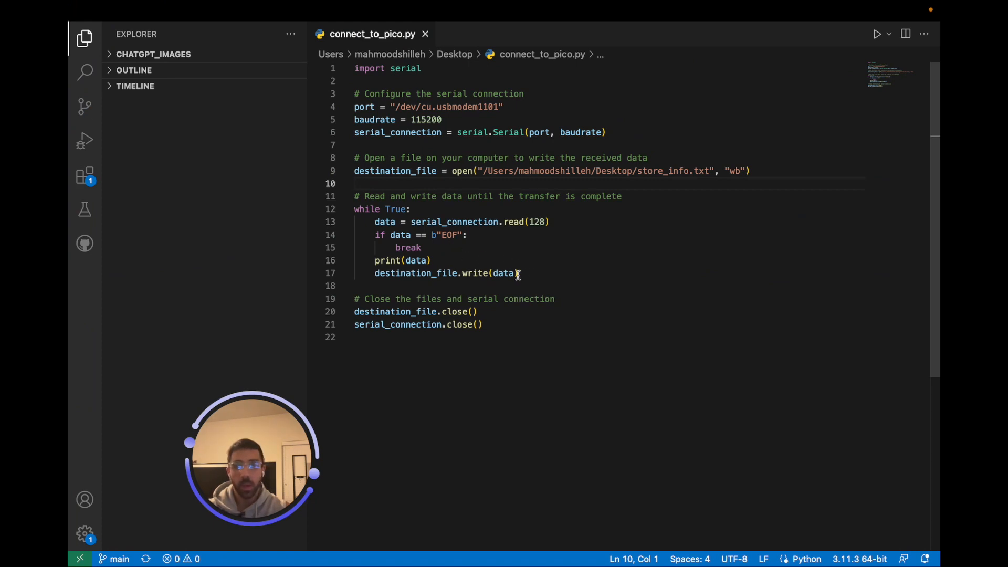
{"action": "left_click_drag", "start_coordinate": [354, 209], "coordinate": [518, 273]}
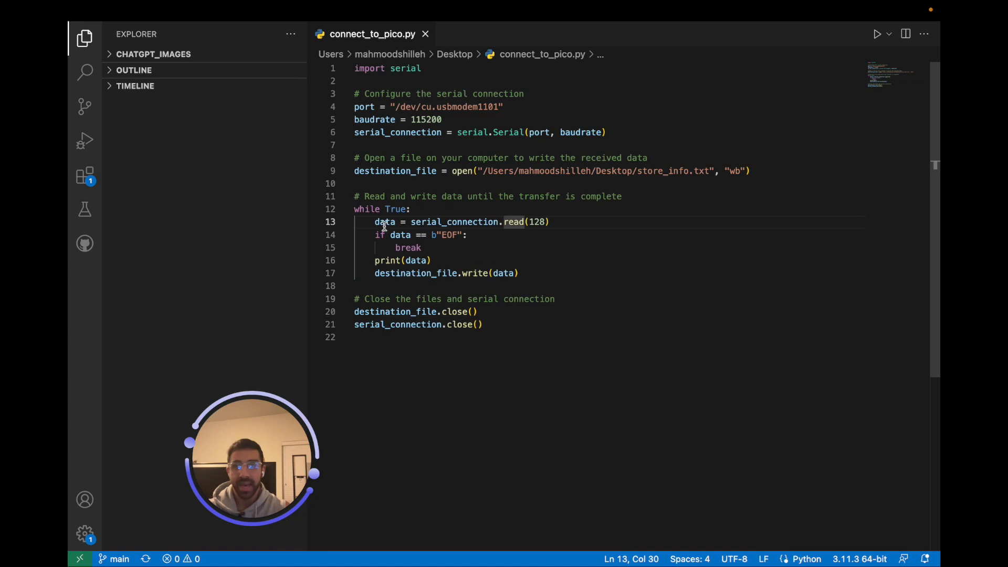
{"action": "double_click", "coordinate": [384, 222]}
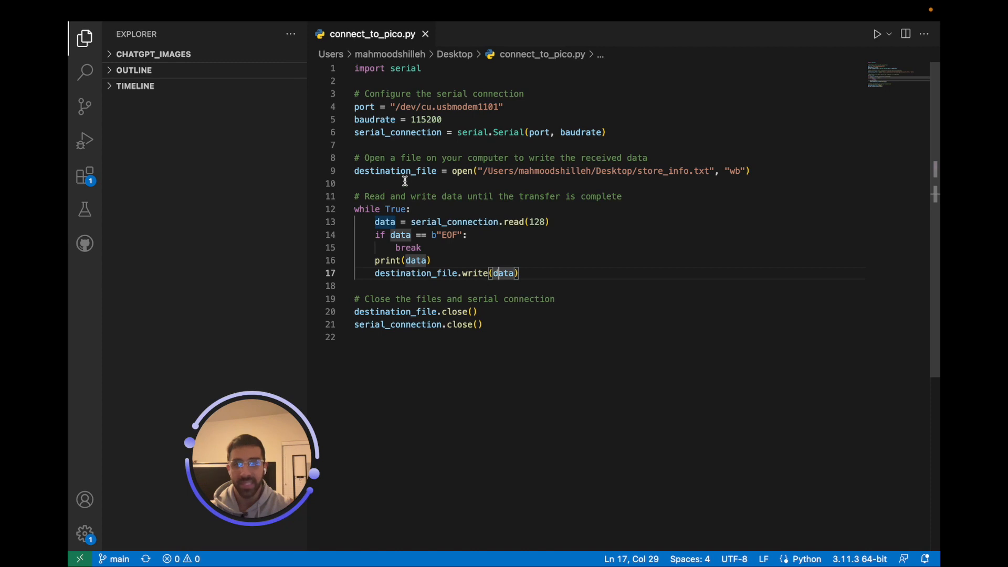
{"action": "double_click", "coordinate": [395, 170]}
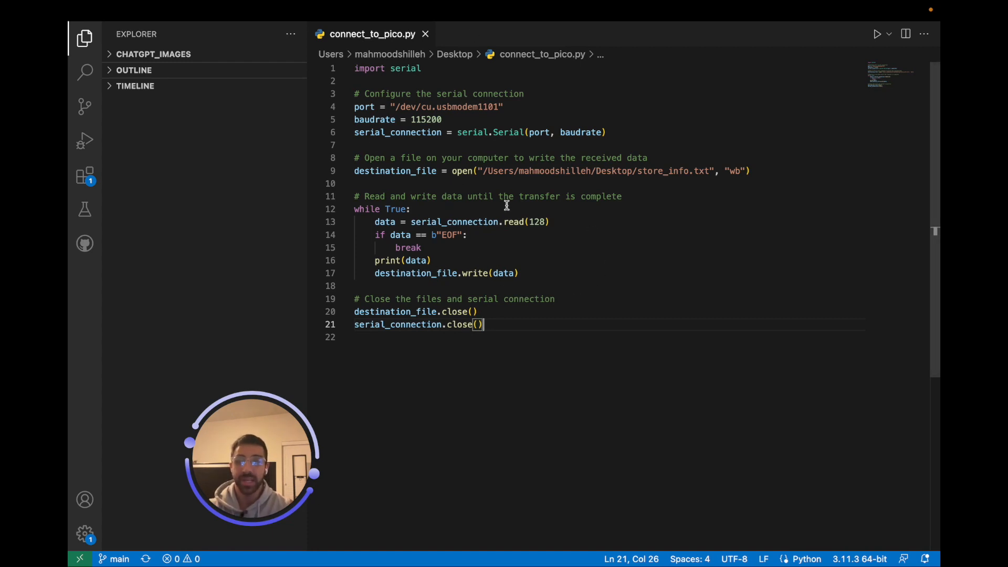
{"action": "mouse_move", "coordinate": [482, 159]}
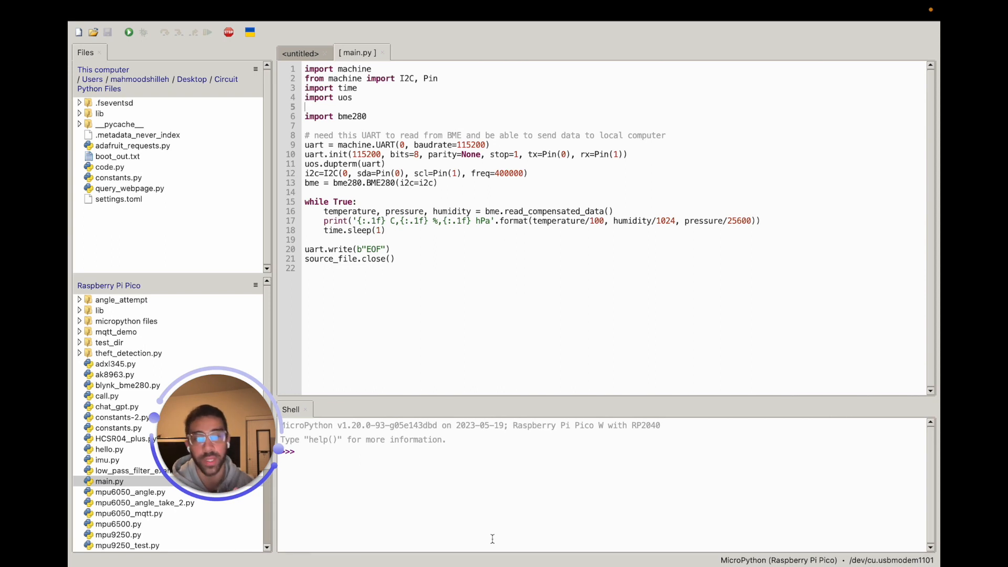
Step: Focus Thonny's MicroPython shell before bringing up main.py
{"action": "left_click", "coordinate": [778, 560]}
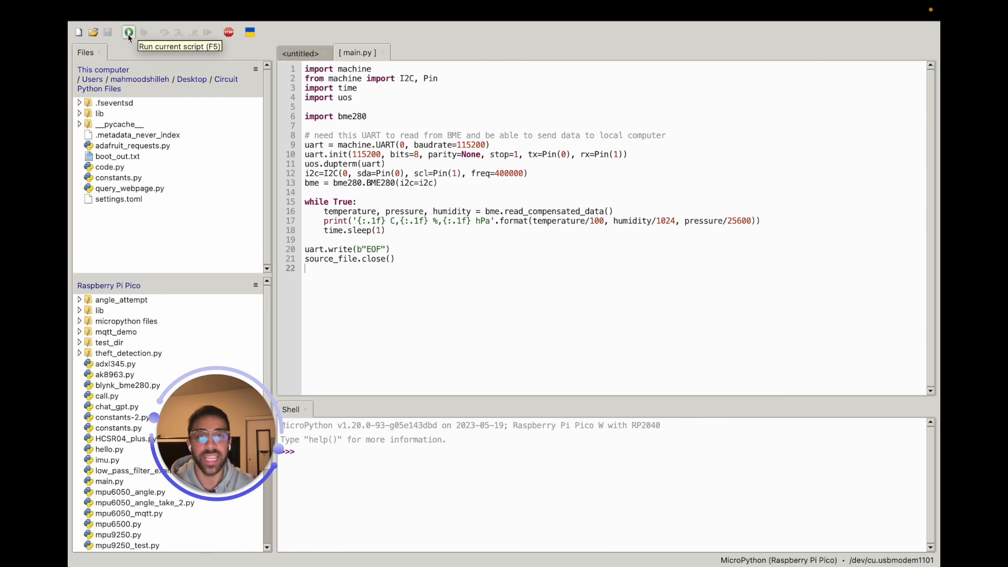
{"action": "mouse_move", "coordinate": [462, 232]}
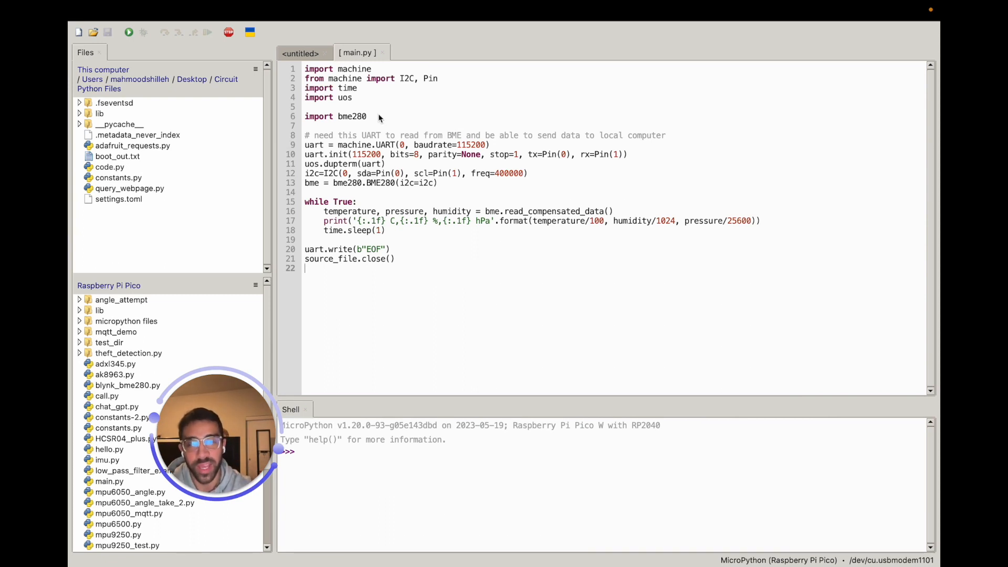
{"action": "double_click", "coordinate": [354, 69]}
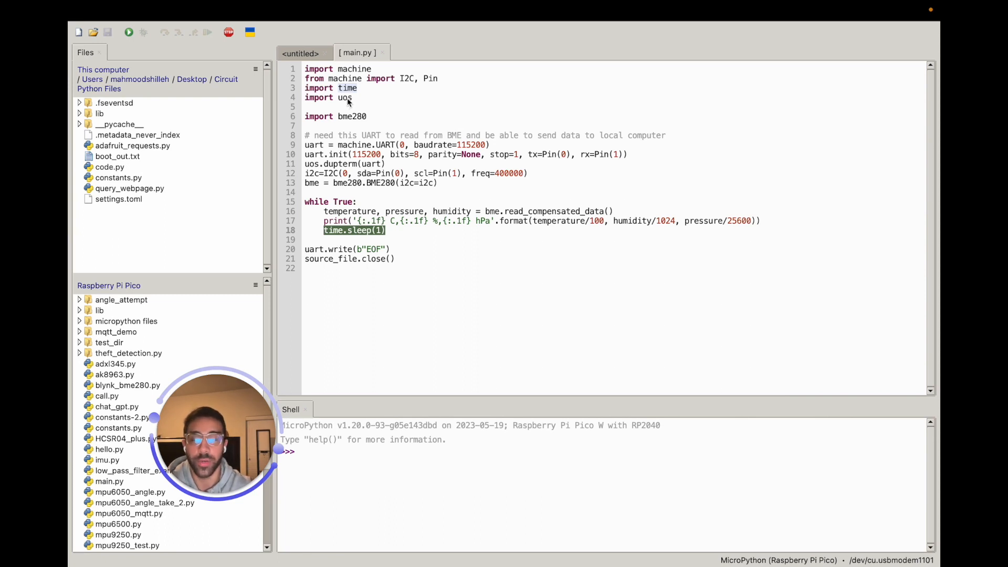
{"action": "mouse_move", "coordinate": [428, 134]}
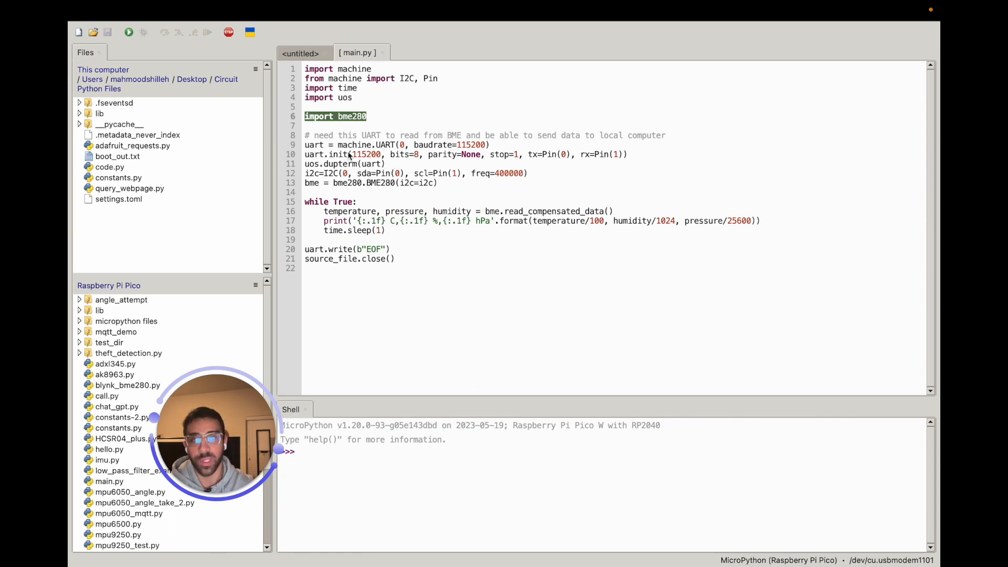
{"action": "mouse_move", "coordinate": [318, 151]}
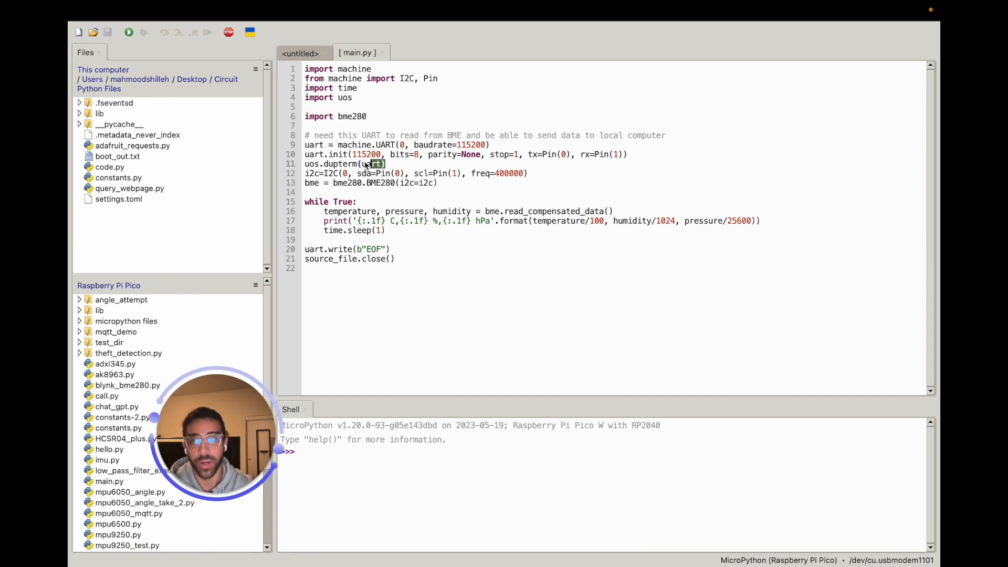
{"action": "left_click_drag", "start_coordinate": [304, 145], "coordinate": [385, 164]}
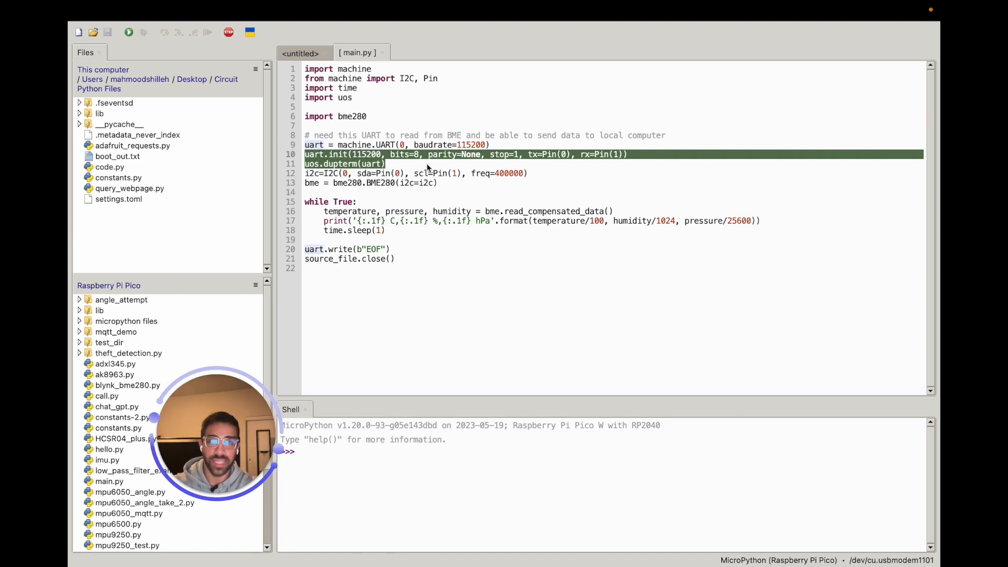
{"action": "left_click", "coordinate": [405, 173]}
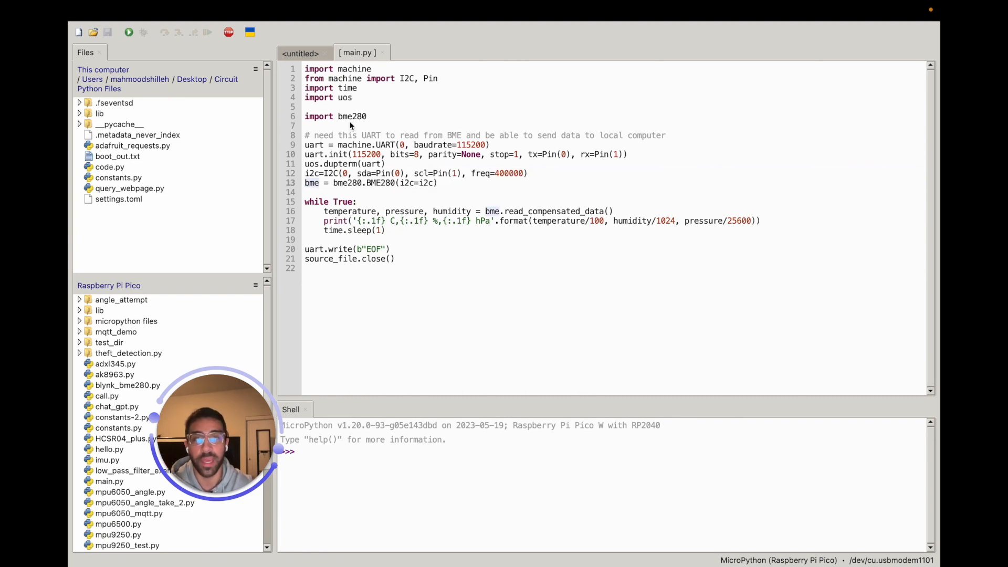
{"action": "left_click", "coordinate": [319, 183]}
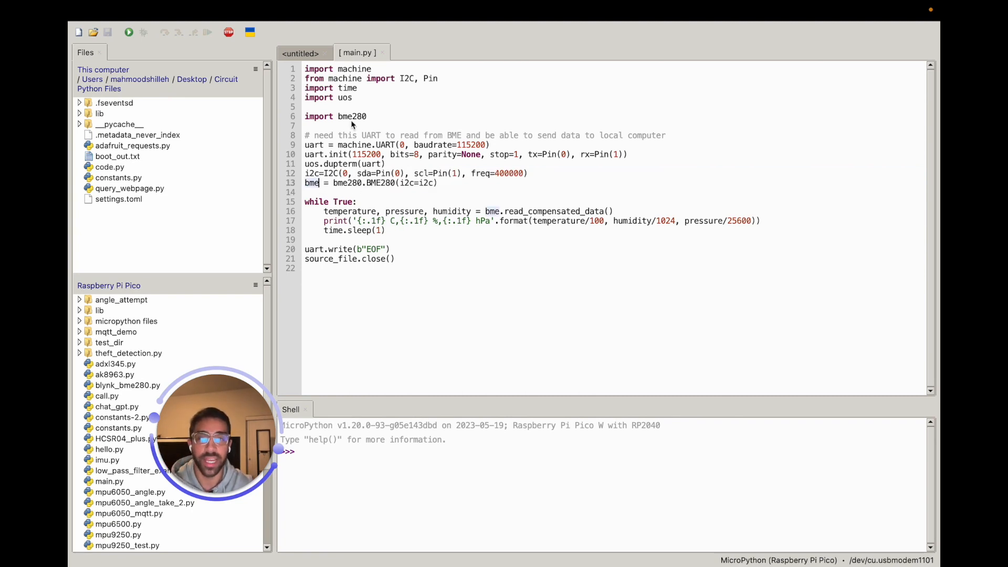
{"action": "mouse_move", "coordinate": [444, 185]}
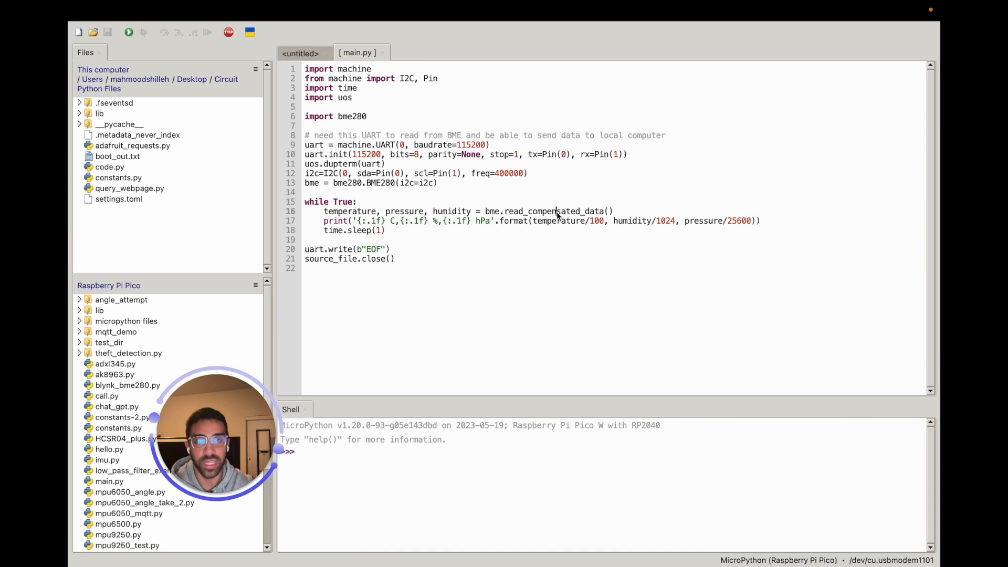
{"action": "double_click", "coordinate": [554, 212]}
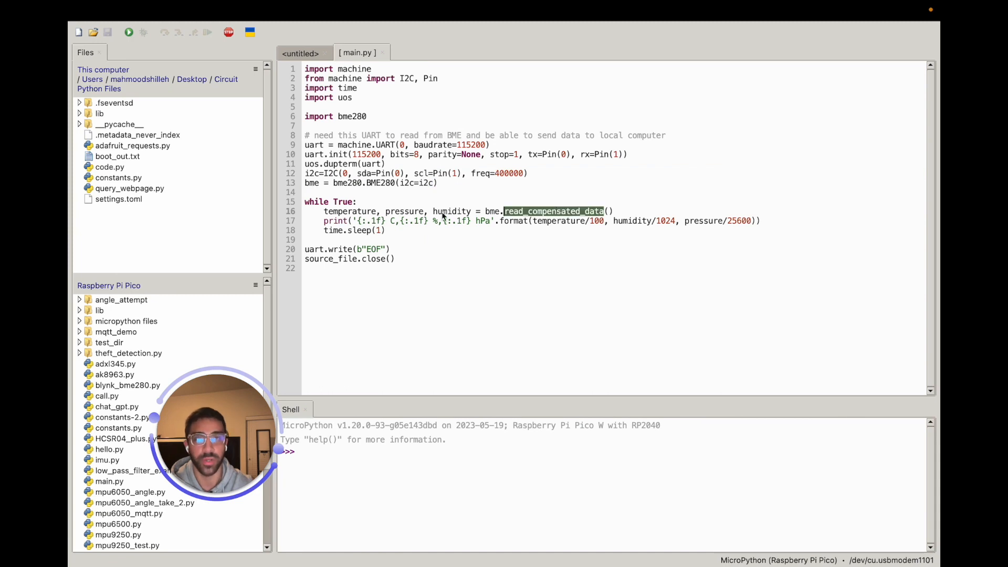
{"action": "double_click", "coordinate": [334, 220]}
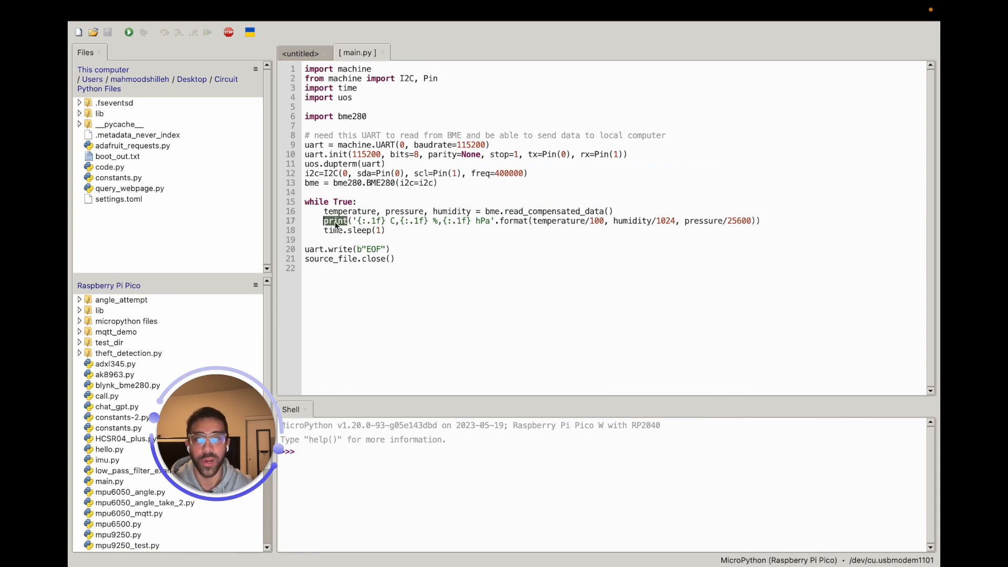
{"action": "mouse_move", "coordinate": [374, 230]}
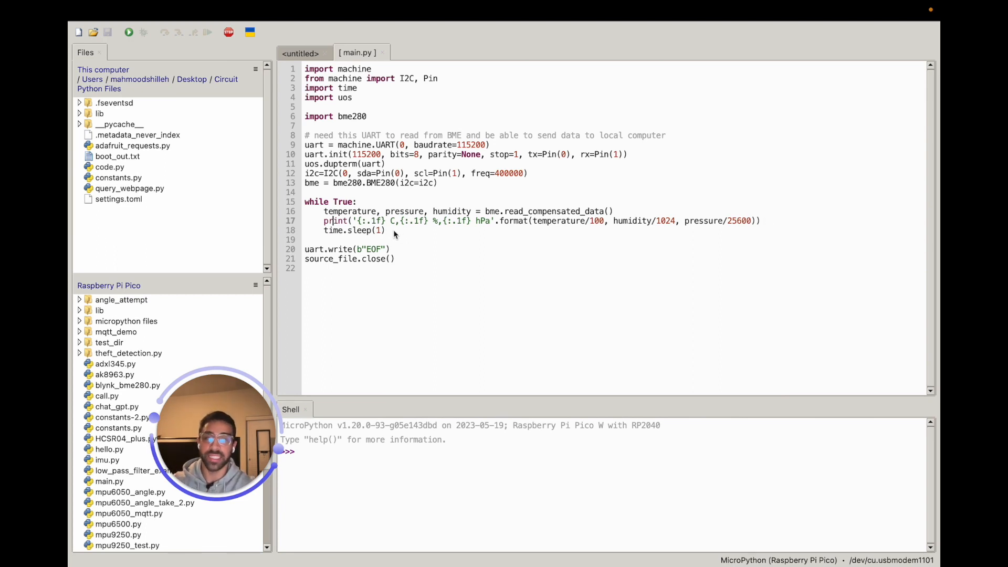
{"action": "mouse_move", "coordinate": [364, 241]}
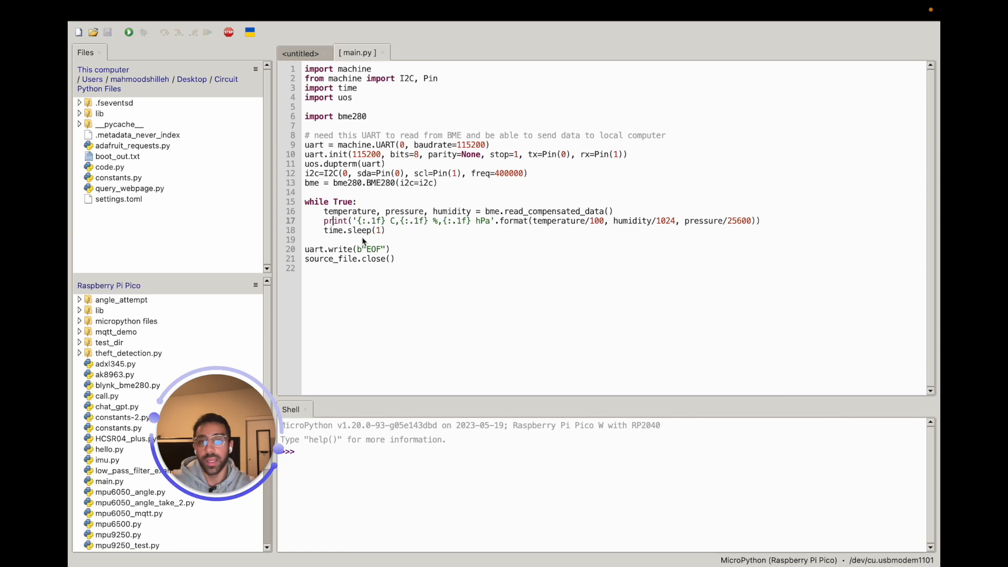
Step: Delete the uart.write(b"EOF") and source_file.close() lines from main.py
{"action": "double_click", "coordinate": [348, 250]}
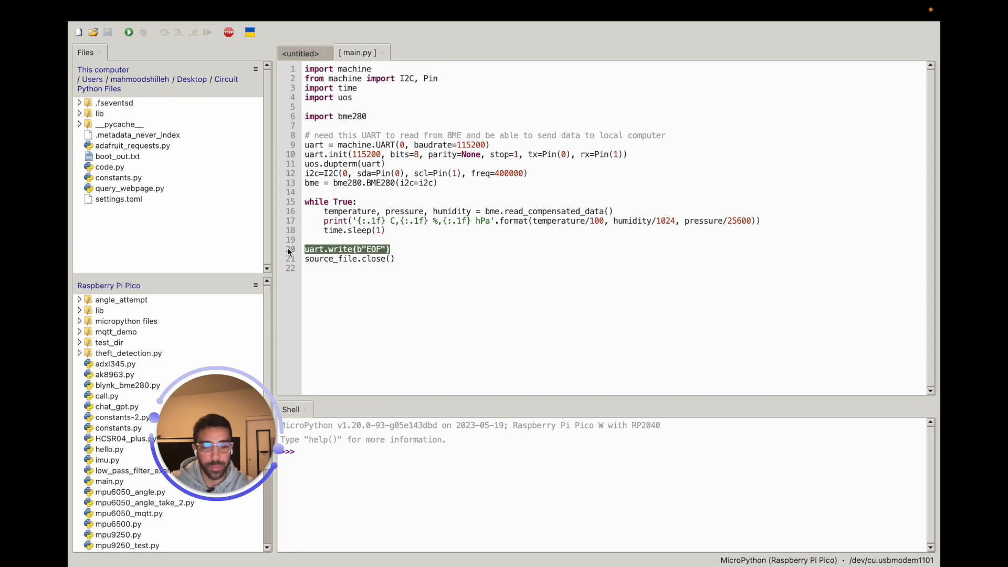
{"action": "key", "text": "Backspace"}
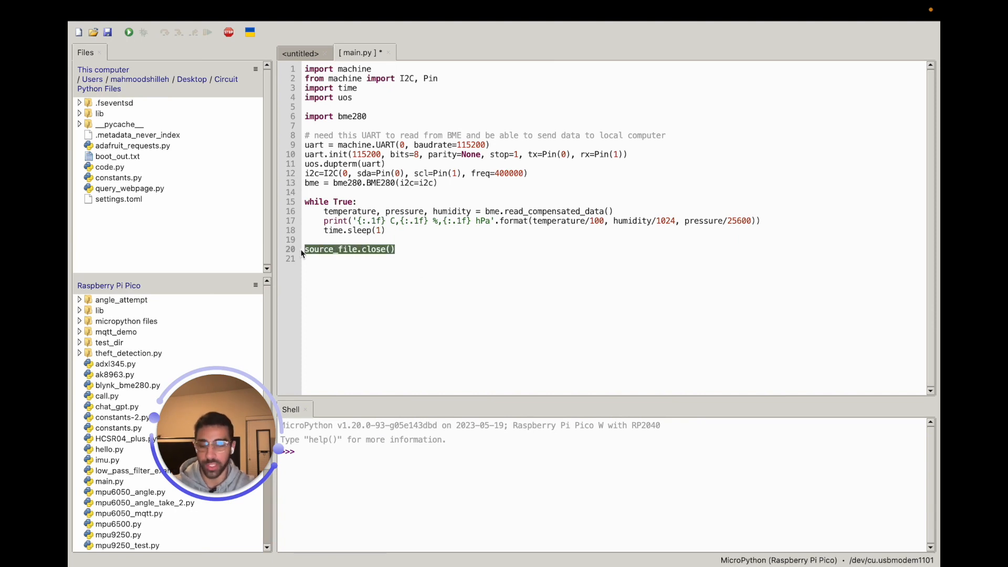
{"action": "key", "text": "Backspace"}
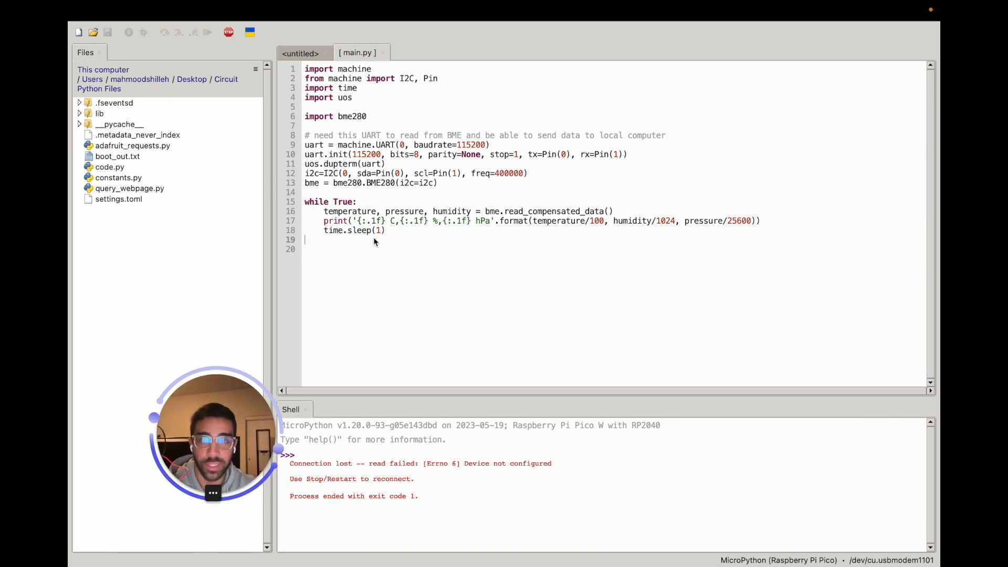
Step: Highlight the print call on line 17 of the saved main.py
{"action": "double_click", "coordinate": [335, 221]}
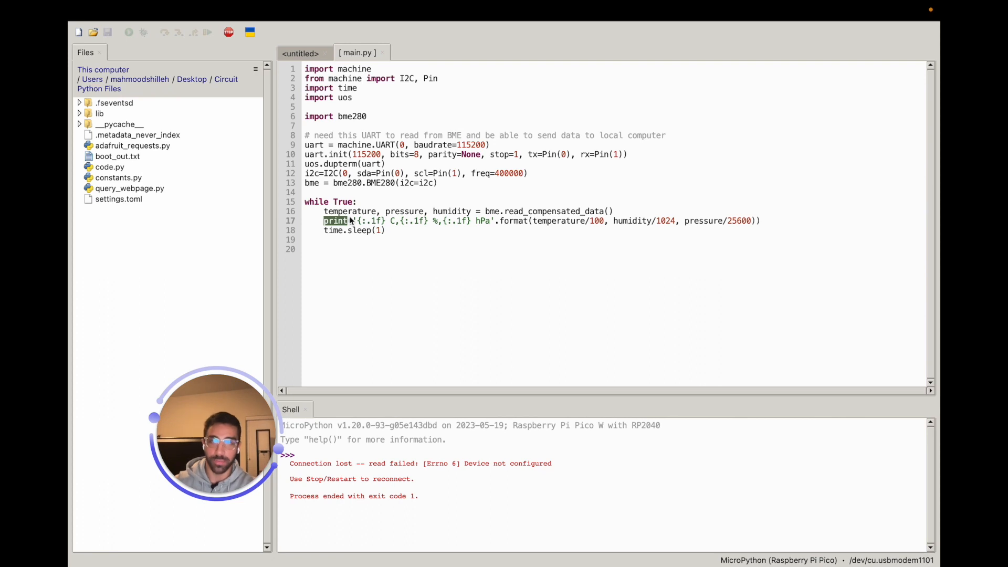
{"action": "mouse_move", "coordinate": [354, 286]}
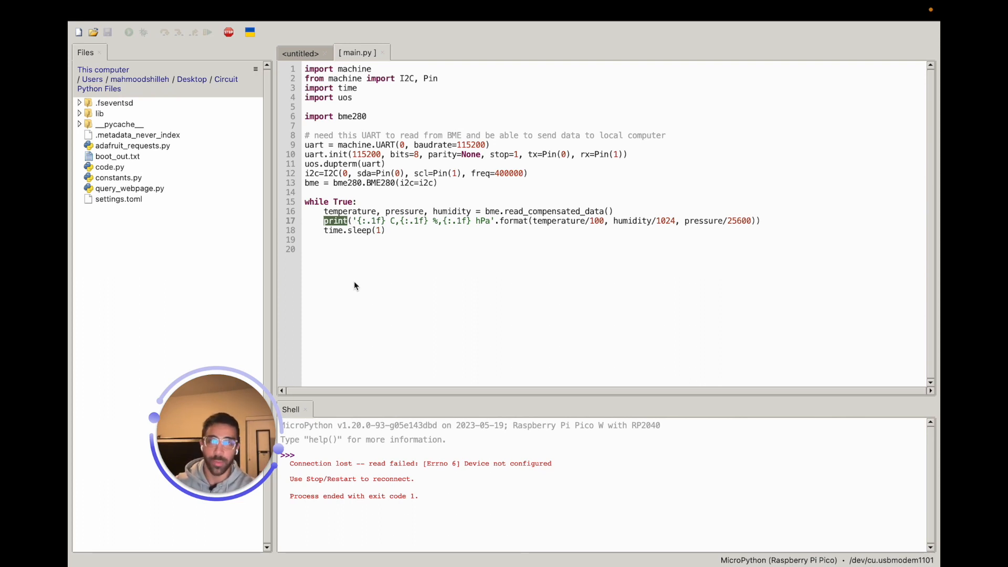
{"action": "mouse_move", "coordinate": [397, 230]}
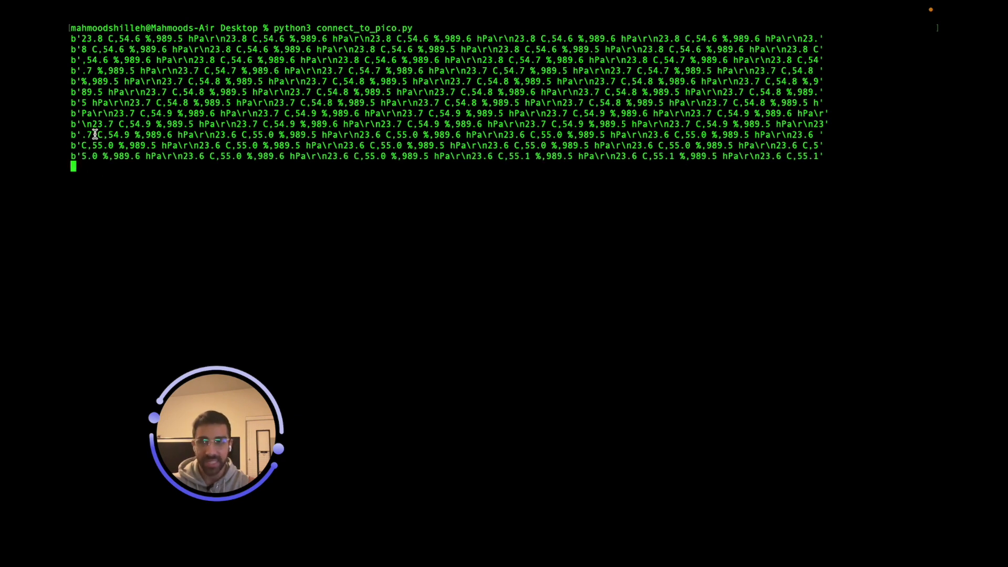
Step: Stop connect_to_pico.py with Ctrl+C after the readings stream in
{"action": "key", "text": "ctrl+c"}
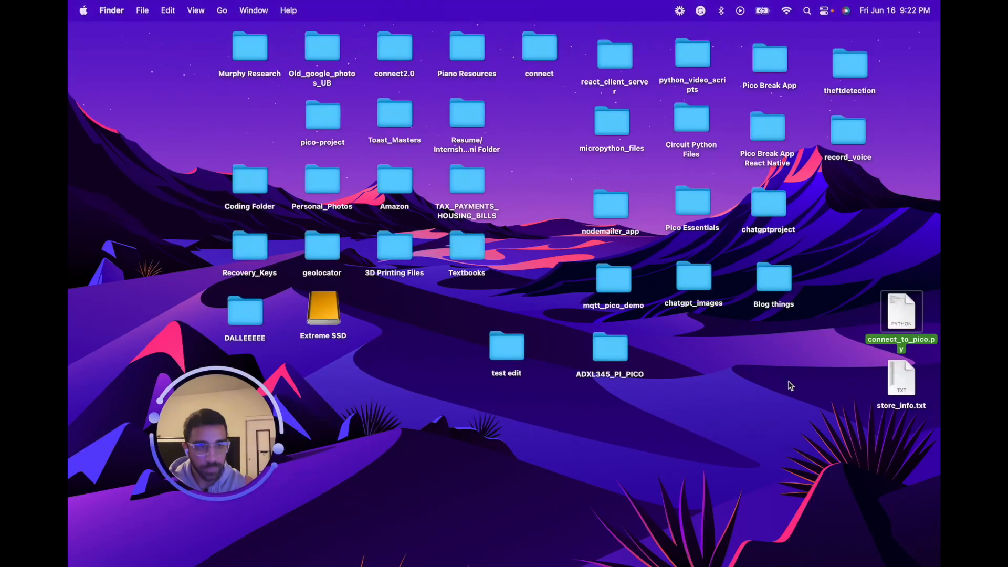
Step: Open store_info.txt from the desktop in TextEdit and centre the window
{"action": "double_click", "coordinate": [901, 379]}
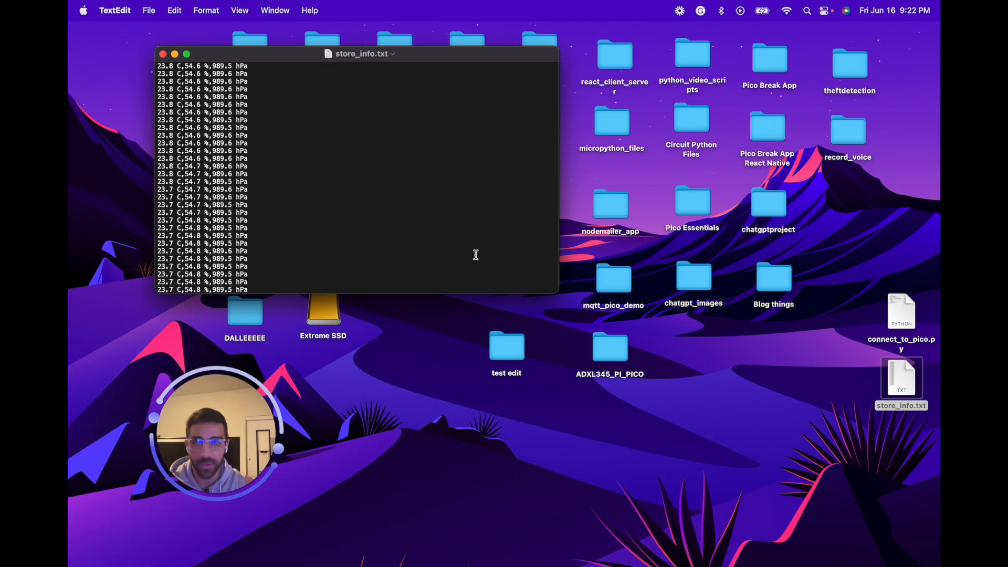
{"action": "scroll", "scroll_direction": "down", "scroll_amount": 3}
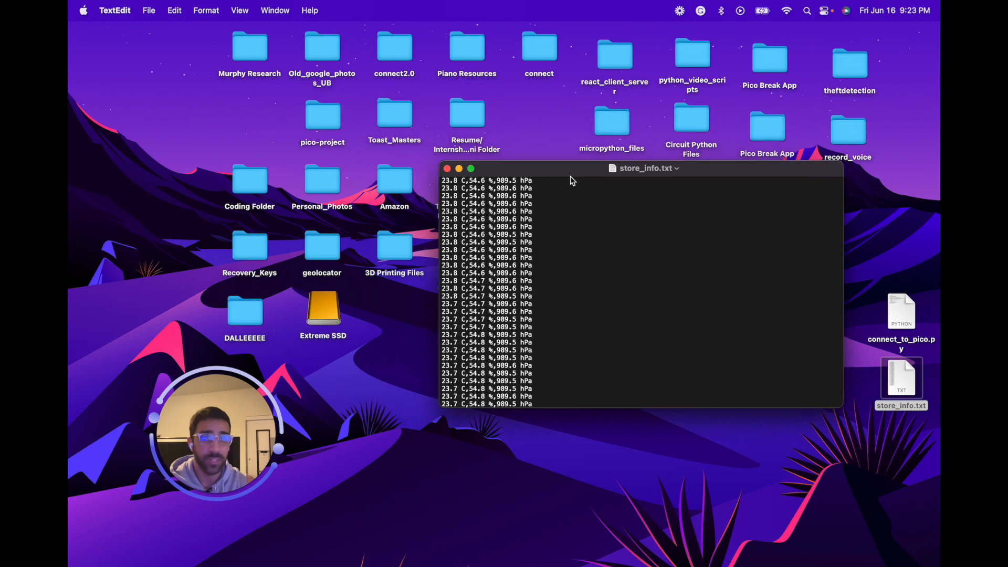
{"action": "left_click_drag", "start_coordinate": [645, 168], "coordinate": [518, 107]}
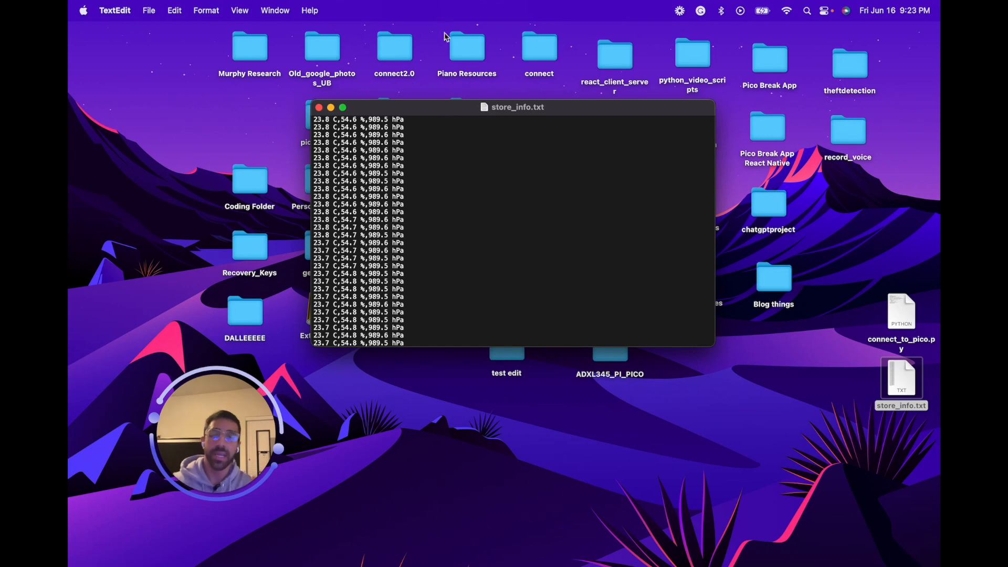
{"action": "mouse_move", "coordinate": [411, 95]}
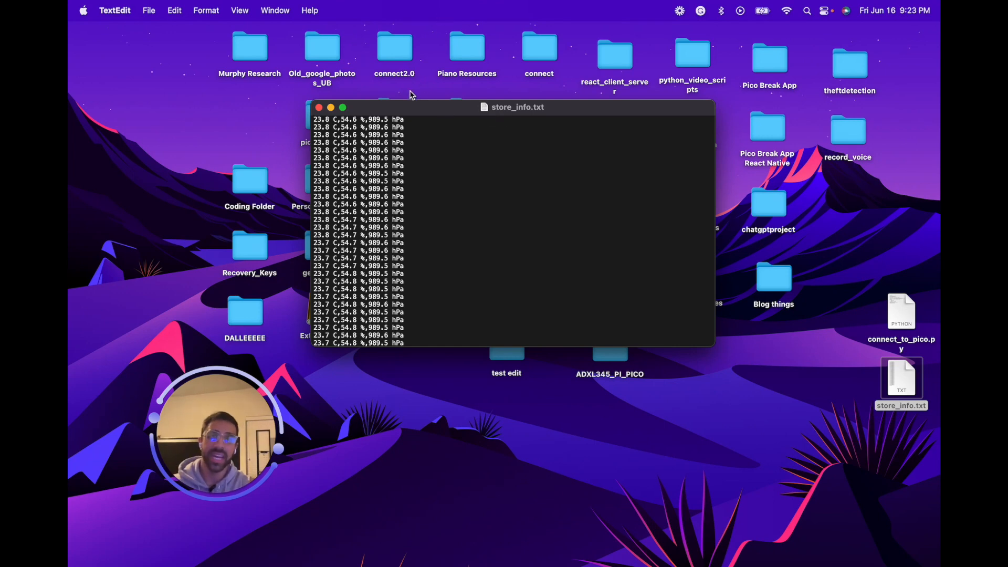
{"action": "mouse_move", "coordinate": [452, 183]}
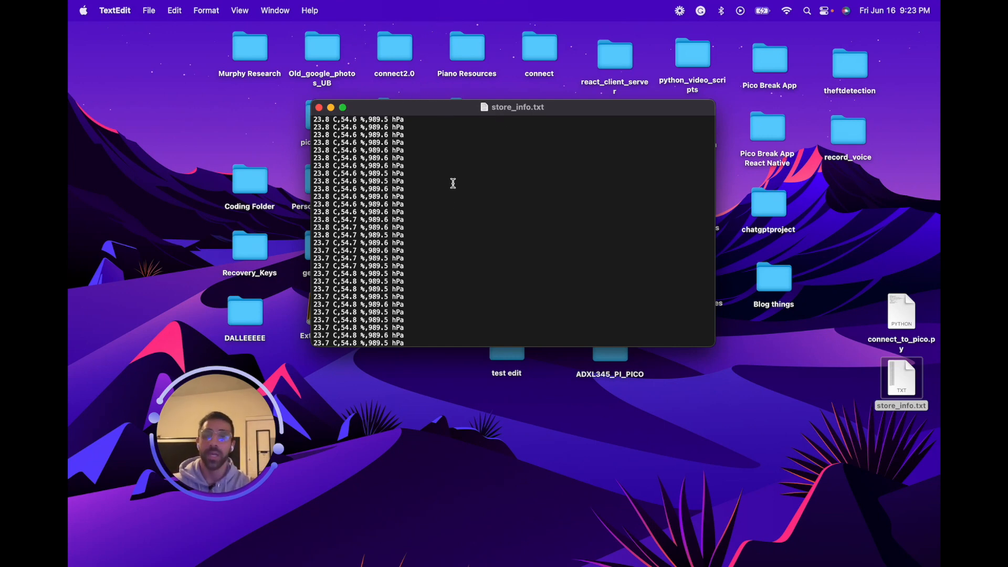